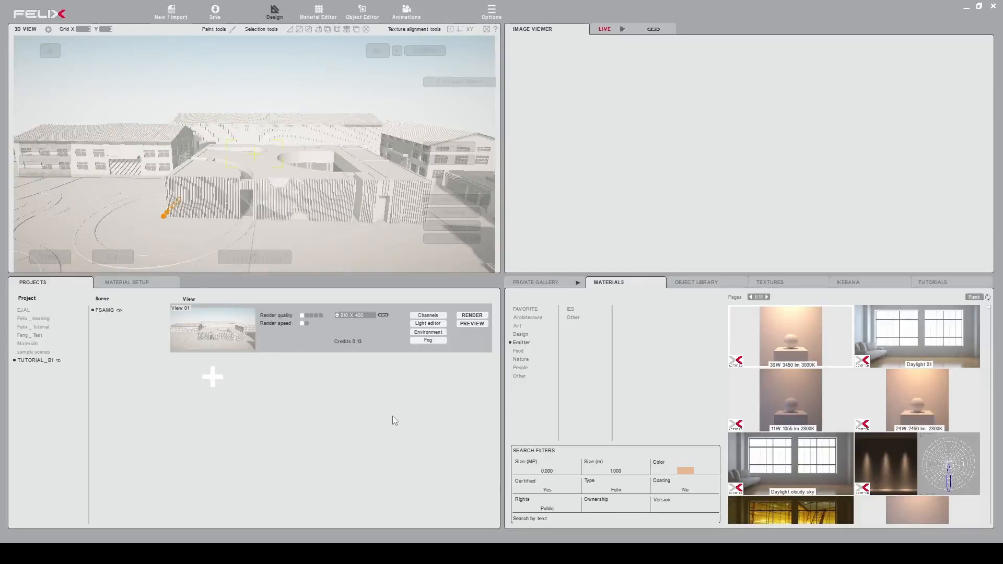
{"action": "mouse_move", "coordinate": [390, 409]}
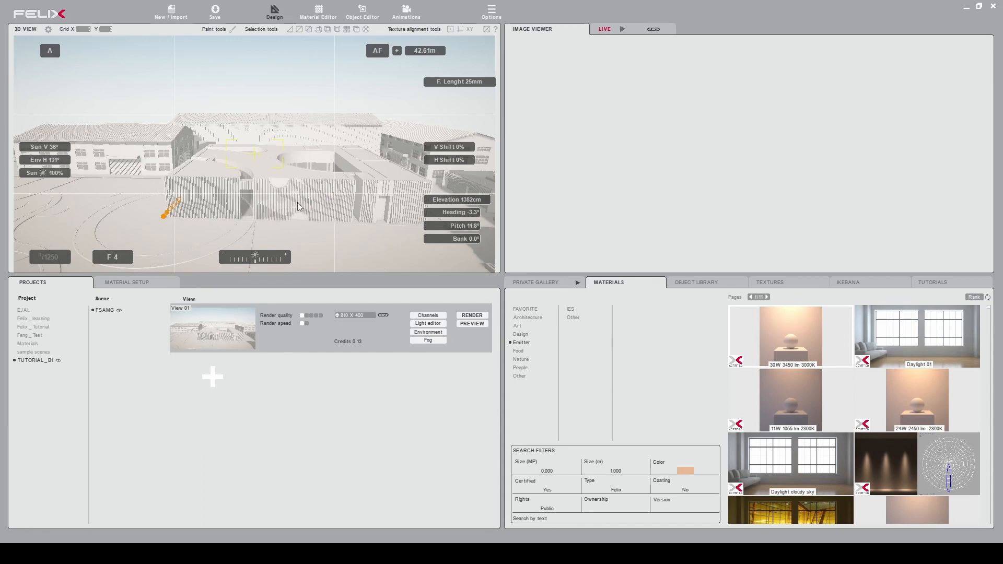
{"action": "mouse_move", "coordinate": [307, 212]}
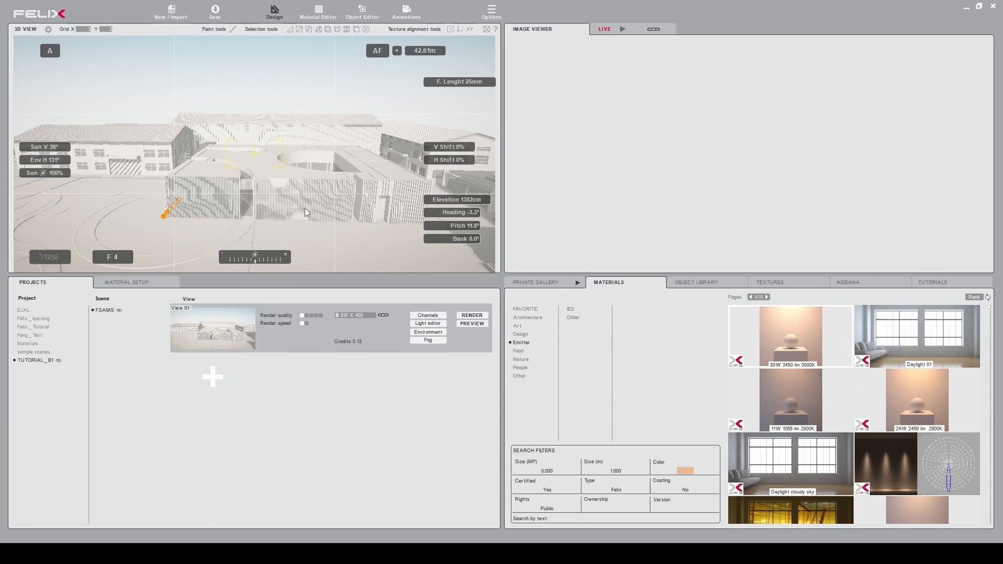
{"action": "mouse_move", "coordinate": [324, 217]}
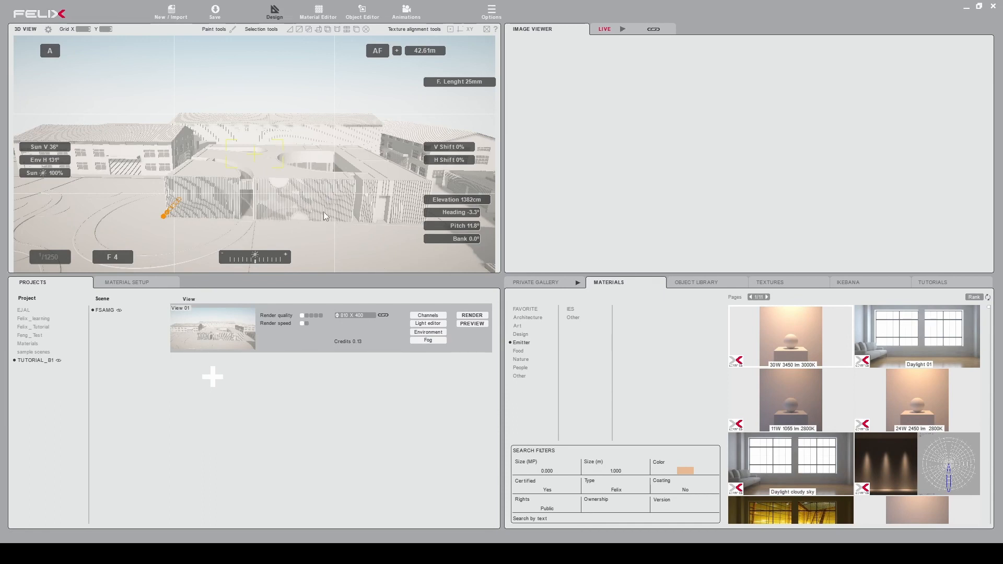
{"action": "mouse_move", "coordinate": [253, 214]}
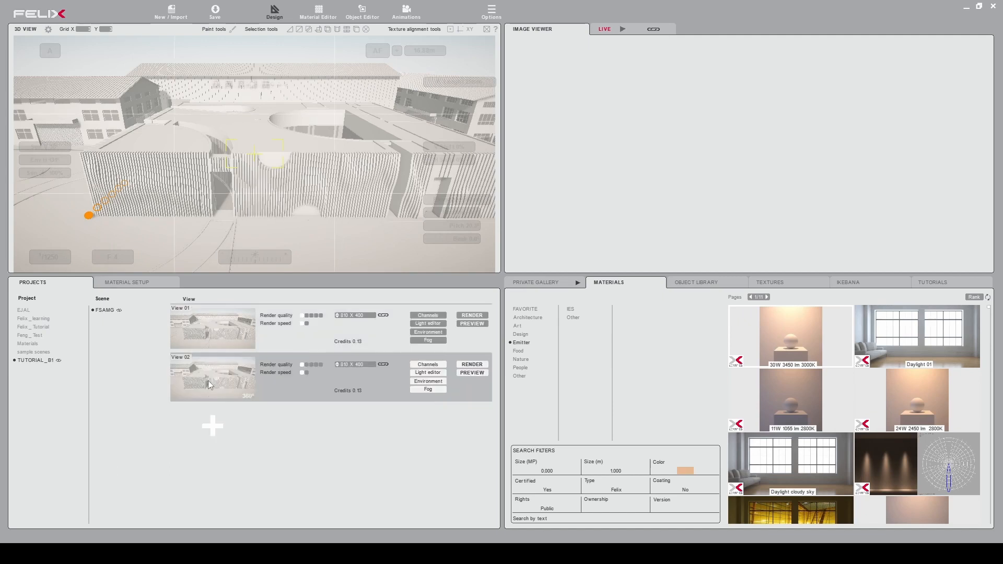
- Add a third saved view and immediately remove it again
{"action": "left_click", "coordinate": [213, 426]}
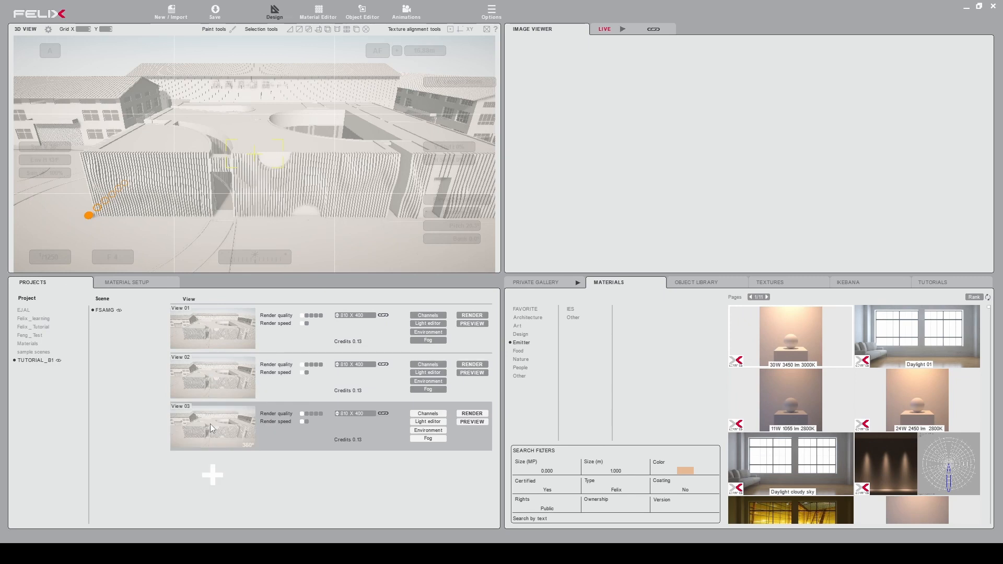
{"action": "right_click", "coordinate": [212, 429]}
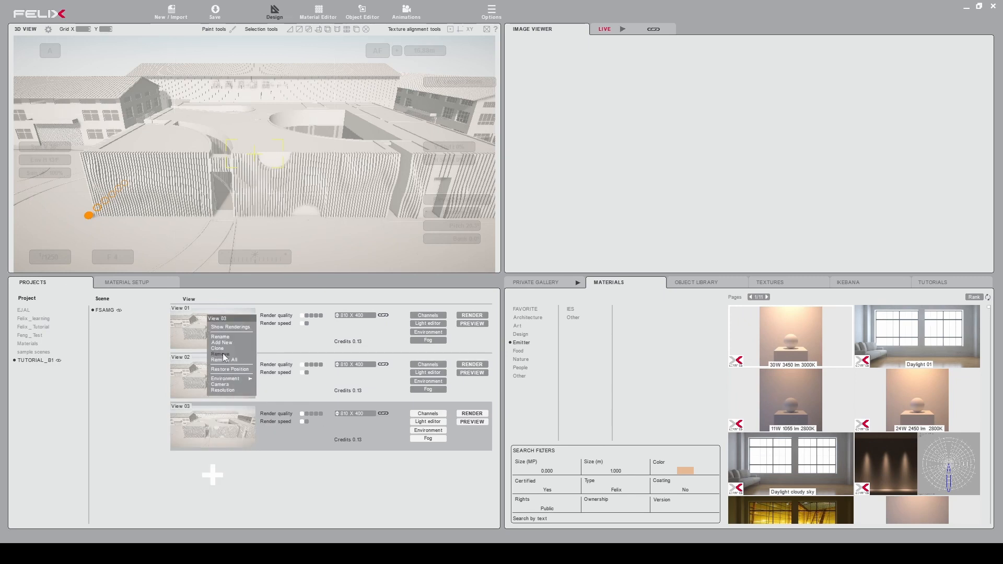
{"action": "left_click", "coordinate": [218, 352]}
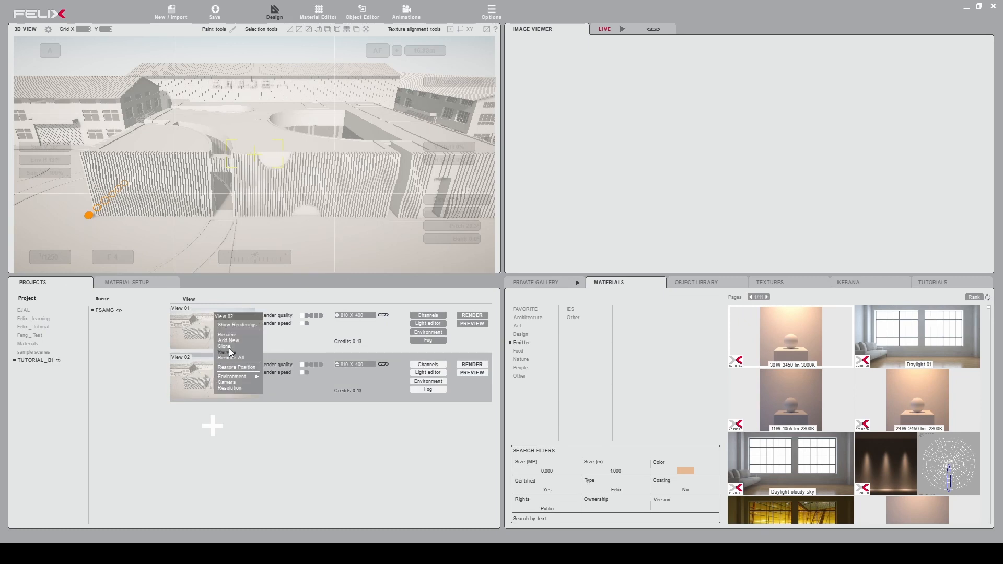
- Cancel renaming View 02, then remove it so only View 01 remains
{"action": "left_click", "coordinate": [227, 335]}
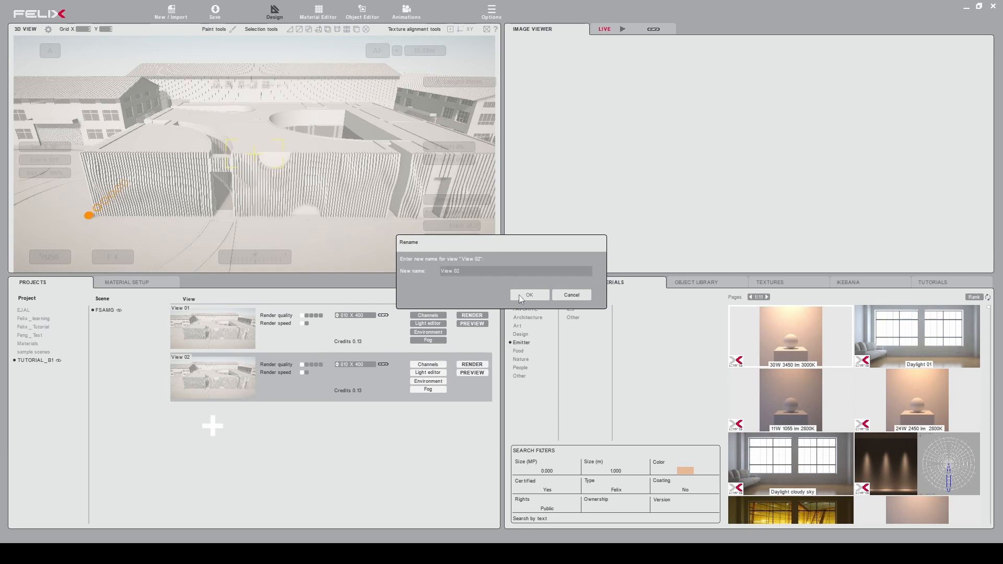
{"action": "left_click", "coordinate": [529, 295]}
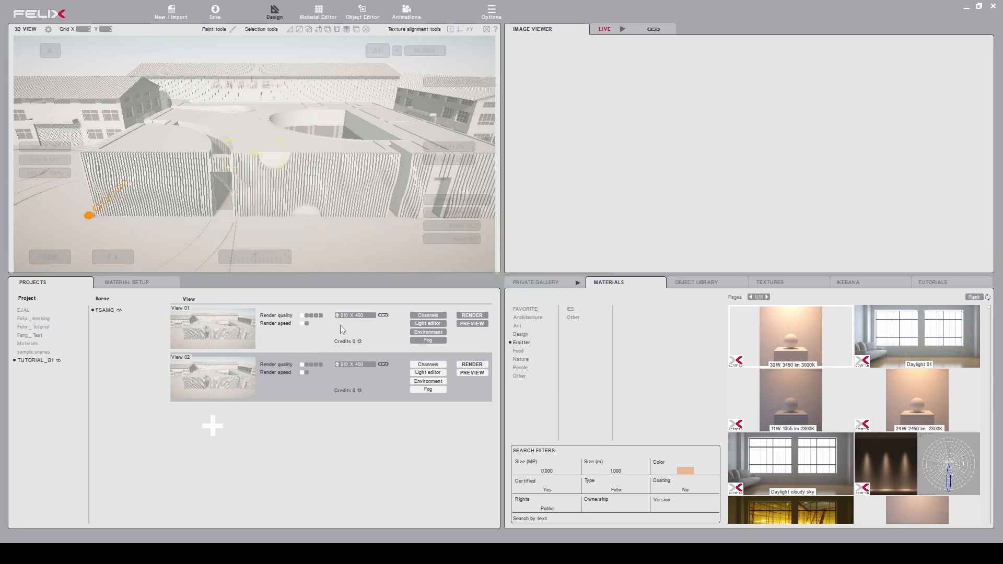
{"action": "right_click", "coordinate": [213, 330]}
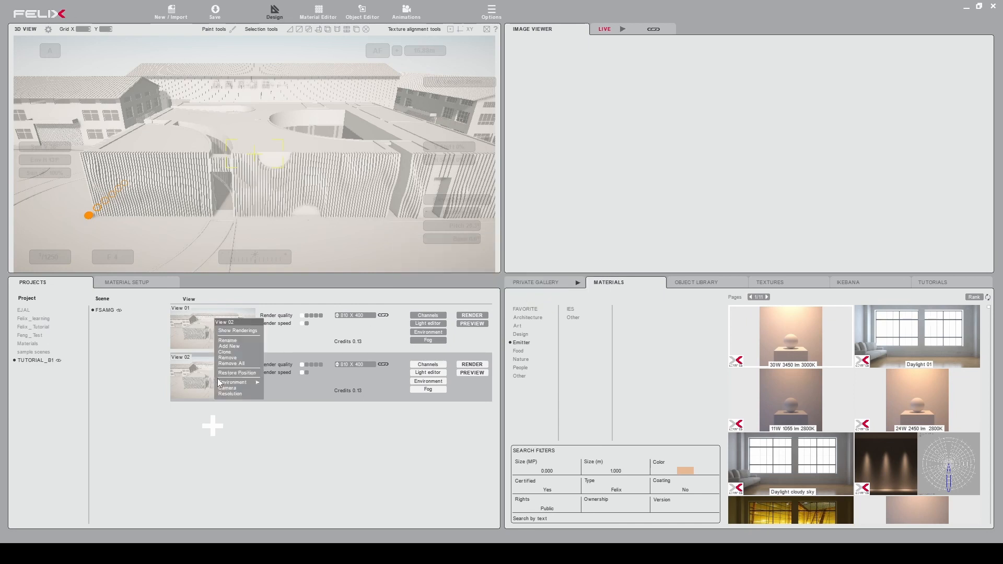
{"action": "left_click", "coordinate": [227, 357]}
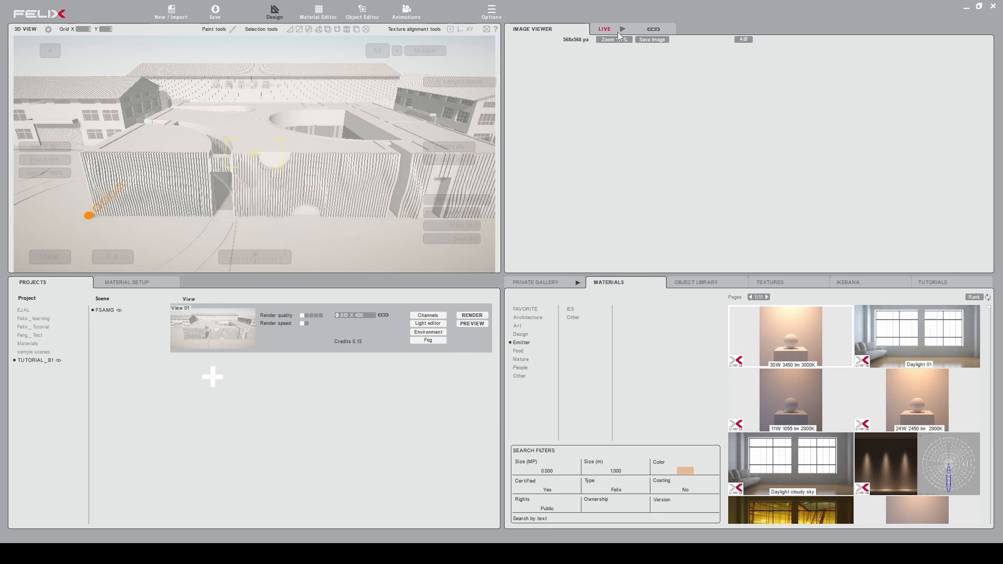
- Start the LIVE render preview showing a clay rendering of the building exterior
{"action": "left_click", "coordinate": [622, 30]}
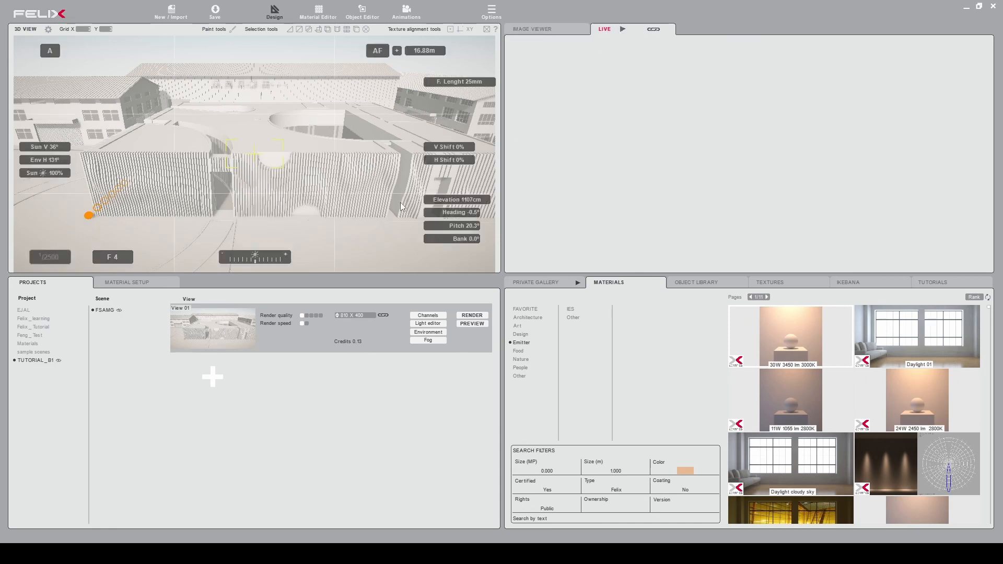
{"action": "left_click", "coordinate": [621, 29]}
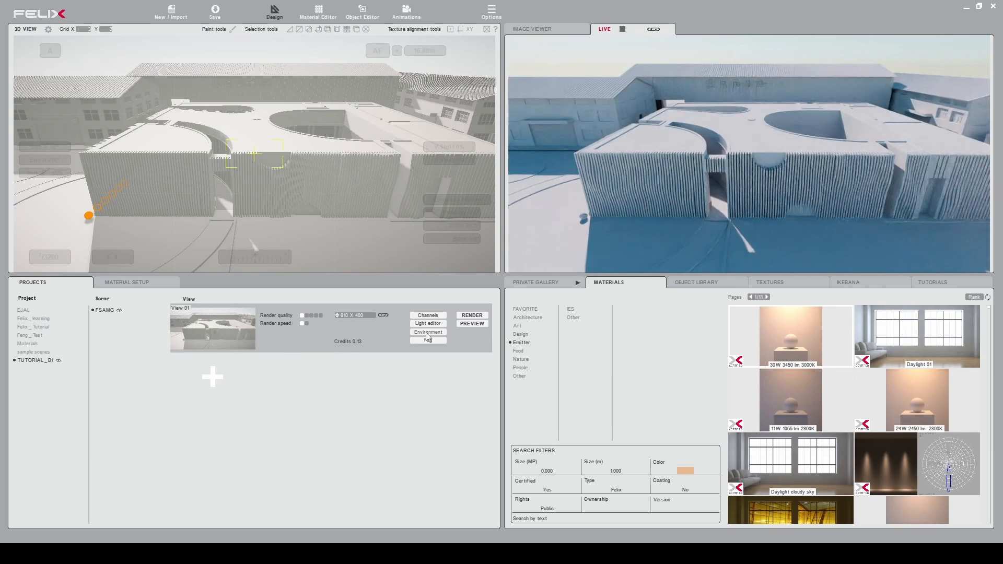
- Light the scene with a sunny Midday exterior HDRI sky environment
{"action": "left_click", "coordinate": [426, 332]}
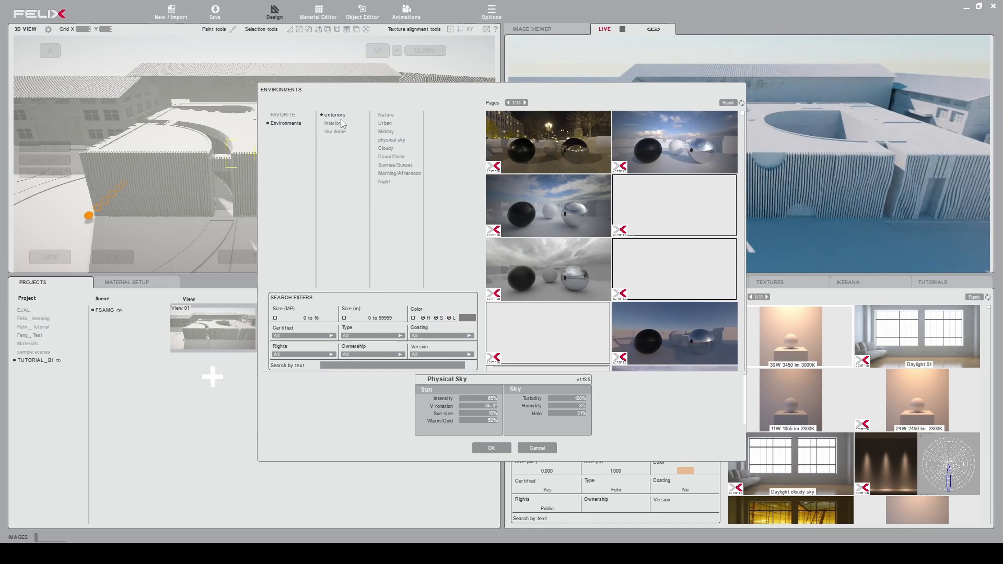
{"action": "left_click", "coordinate": [386, 132]}
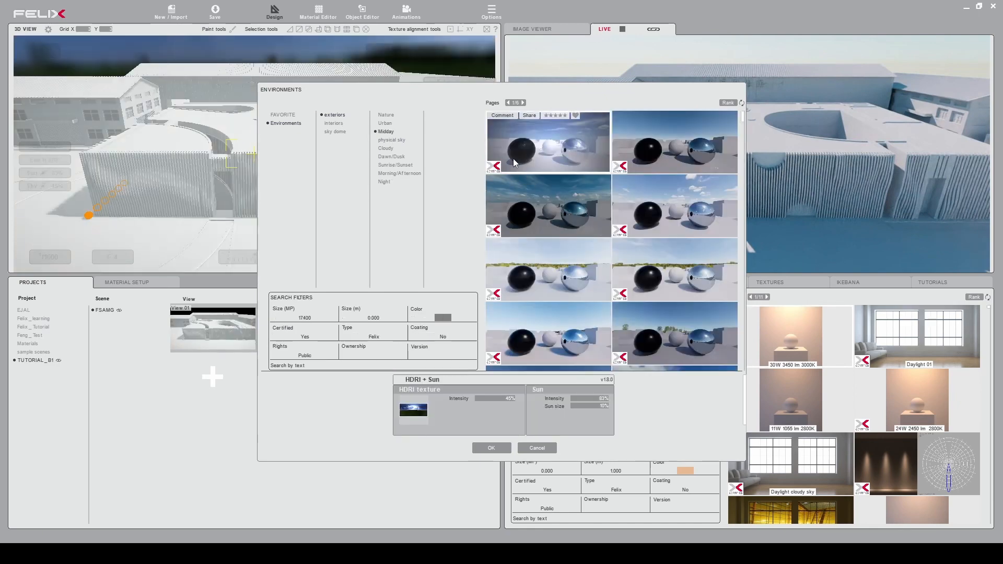
{"action": "left_click", "coordinate": [491, 447]}
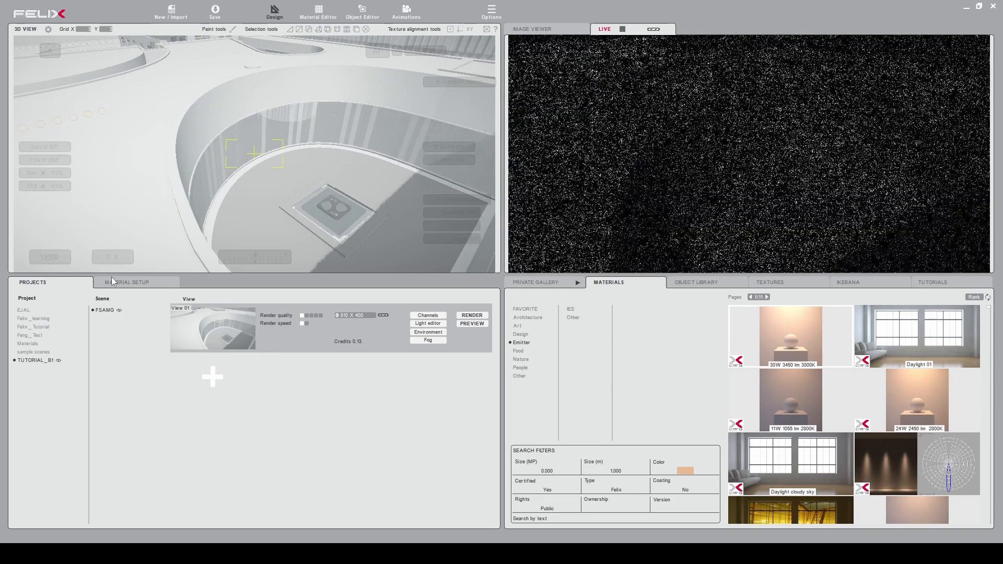
- Browse the scene materials list into the Architecture library category for the Glass_Panel element
{"action": "left_click", "coordinate": [128, 282]}
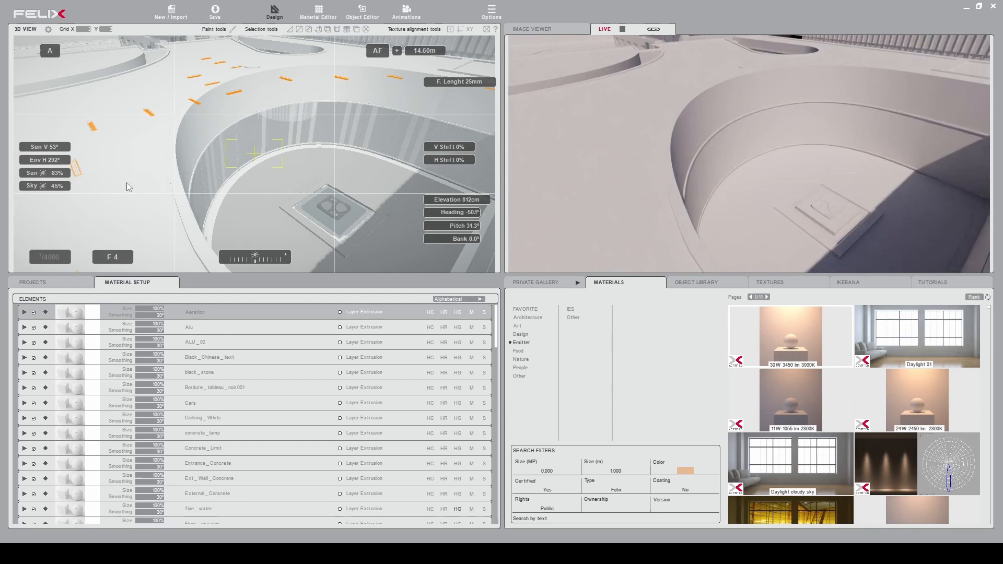
{"action": "mouse_move", "coordinate": [261, 70]}
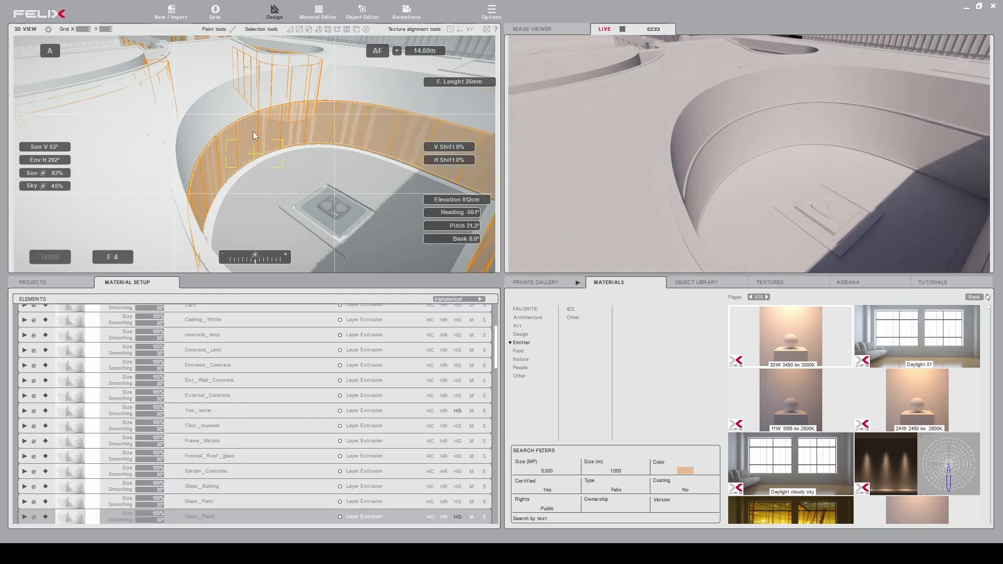
{"action": "scroll", "scroll_direction": "down", "scroll_amount": 3}
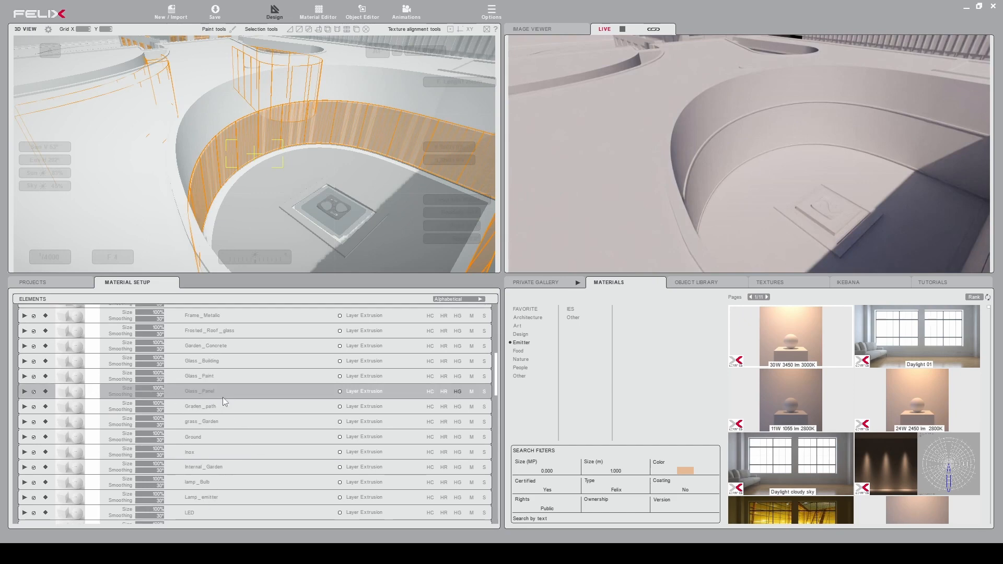
{"action": "mouse_move", "coordinate": [233, 367]}
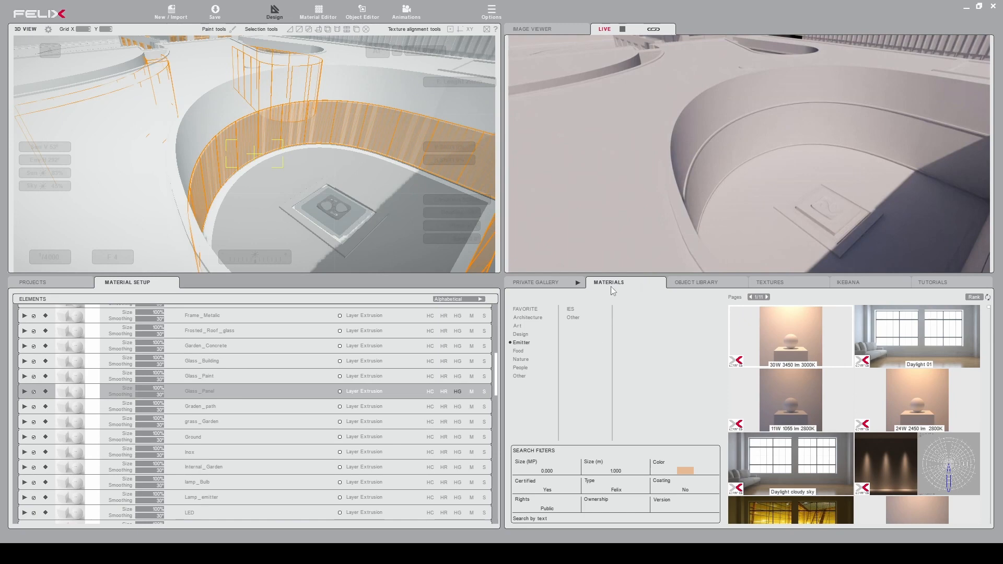
{"action": "mouse_move", "coordinate": [526, 334]}
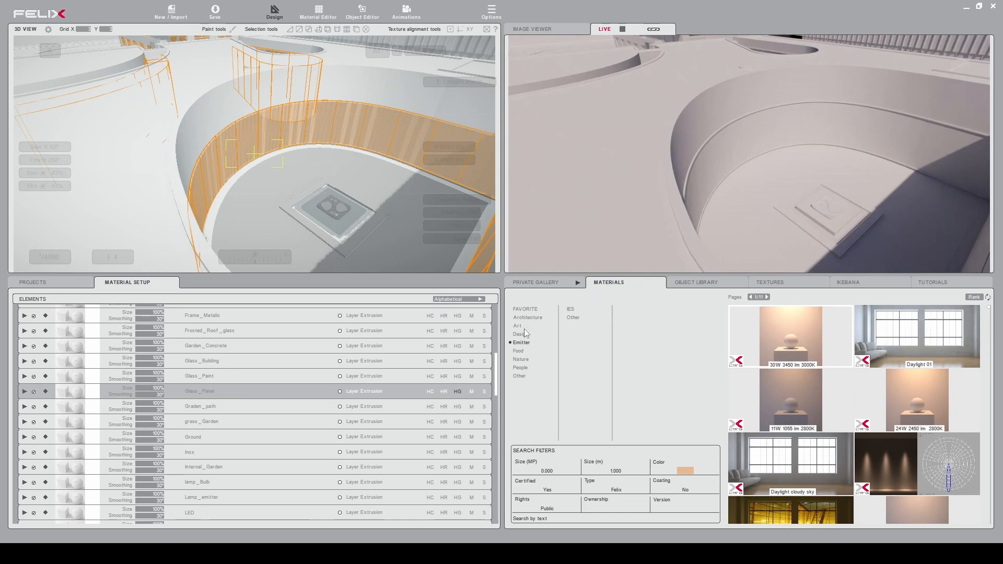
{"action": "left_click", "coordinate": [527, 318]}
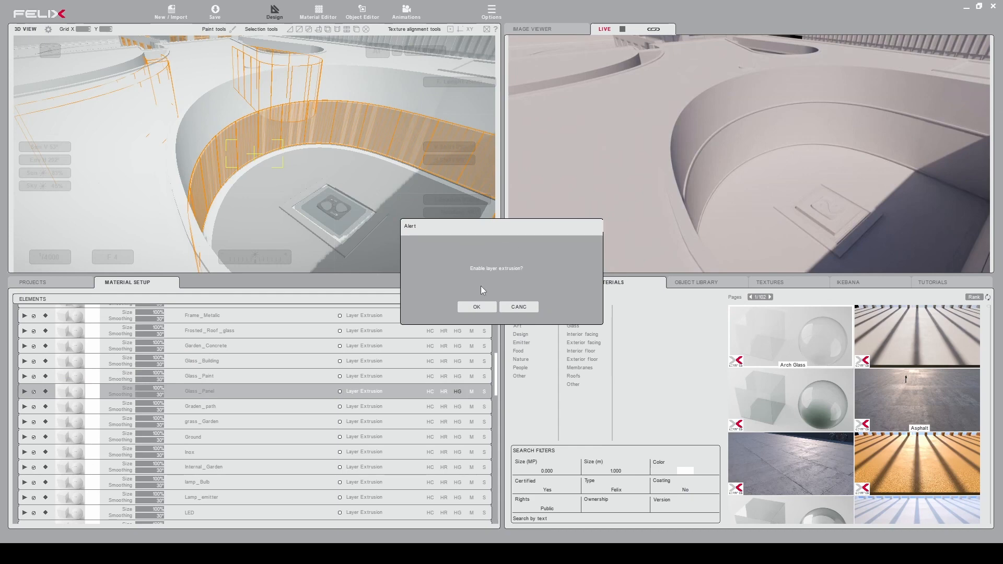
{"action": "mouse_move", "coordinate": [499, 278]}
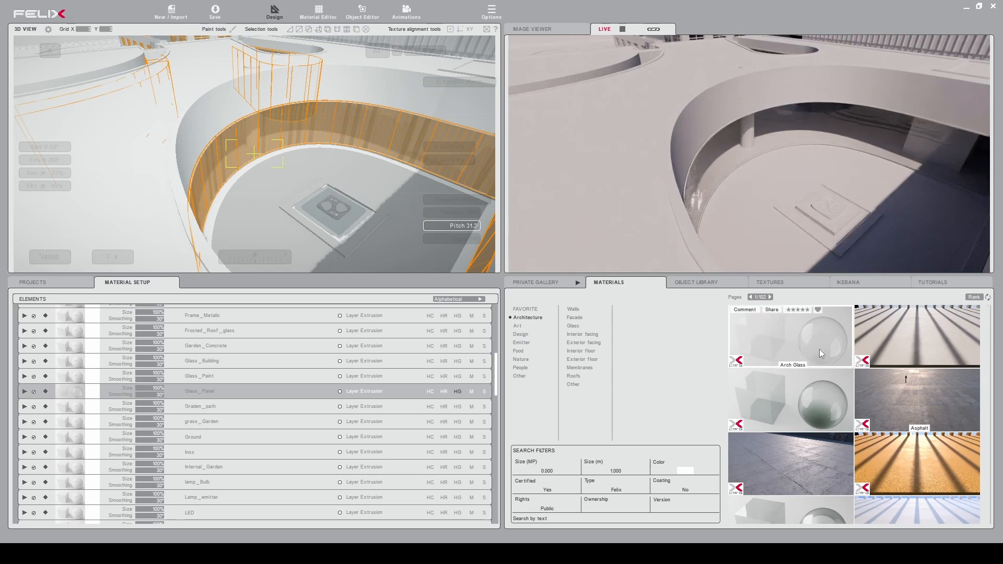
{"action": "mouse_move", "coordinate": [526, 338]}
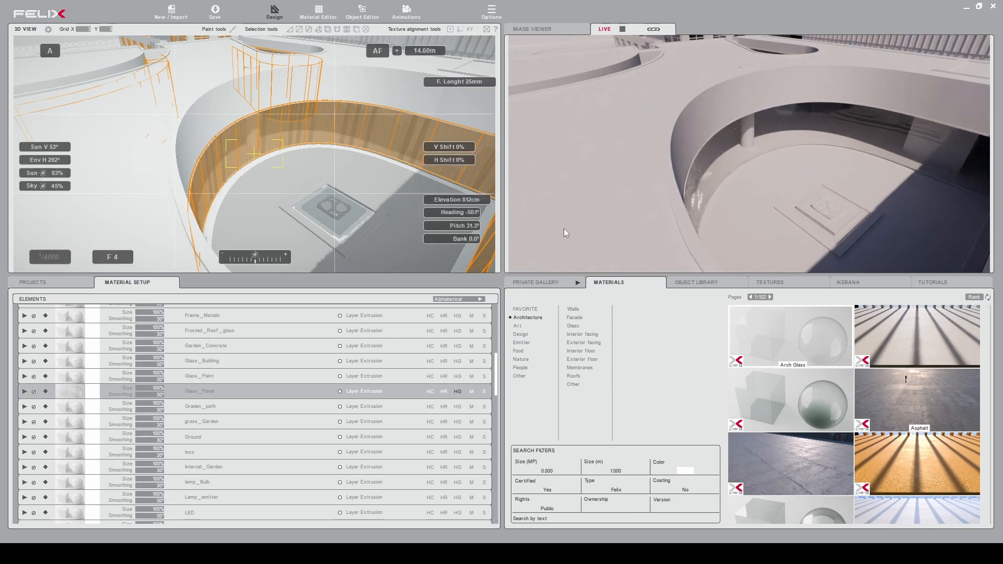
- Apply clear Design glass to the curved panels and pick the courtyard garden surface
{"action": "left_click", "coordinate": [521, 334]}
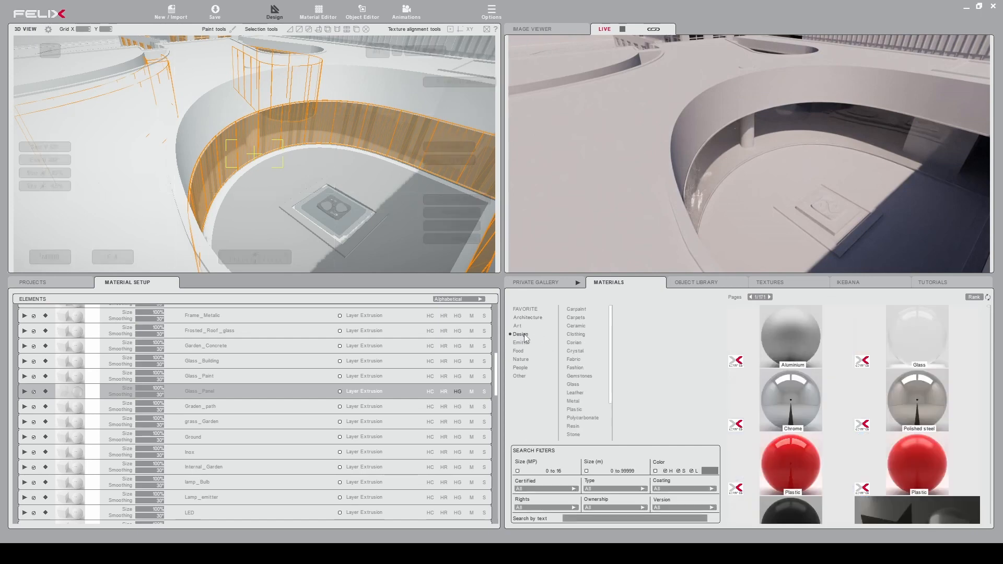
{"action": "mouse_move", "coordinate": [490, 340]}
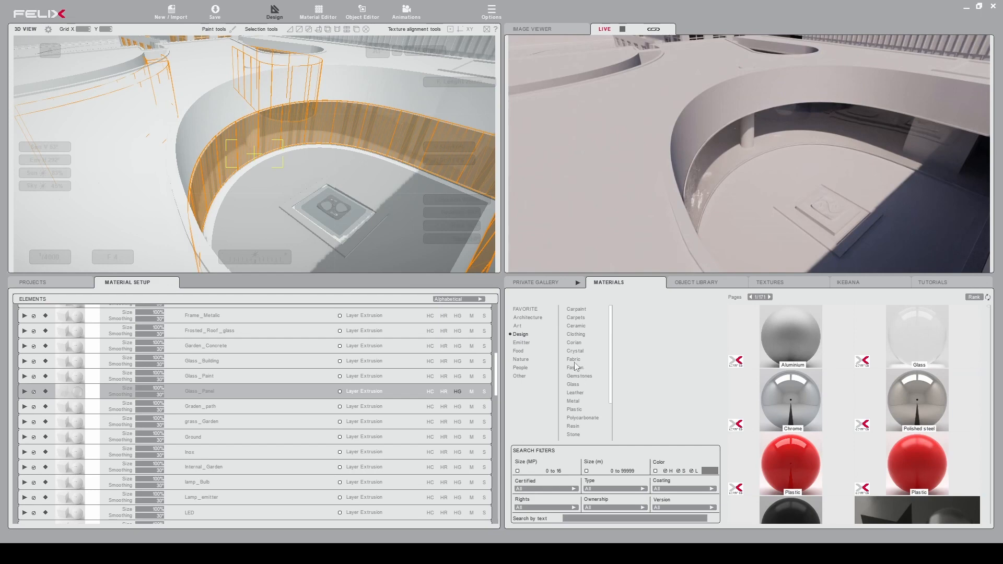
{"action": "left_click", "coordinate": [574, 383]}
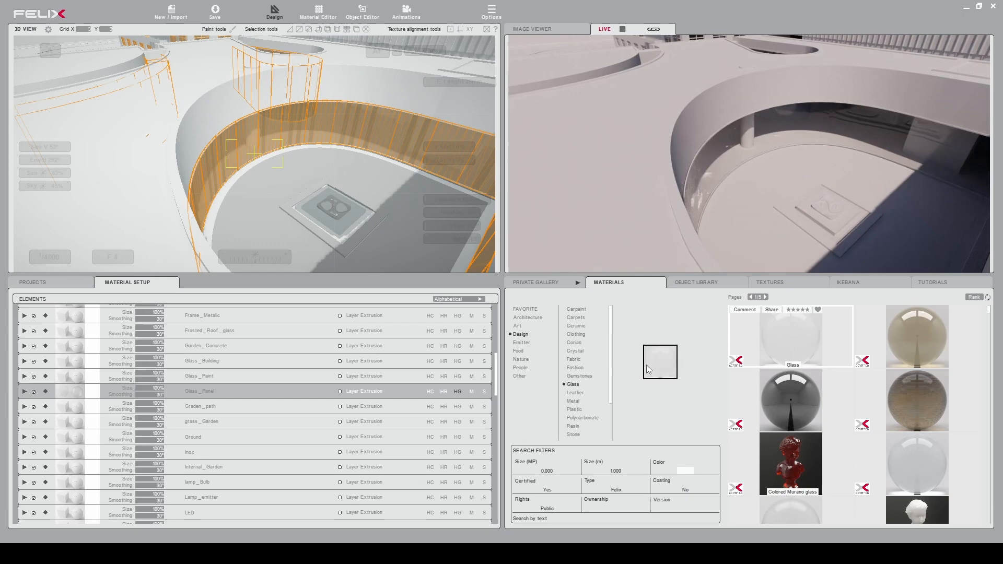
{"action": "left_click", "coordinate": [69, 392]}
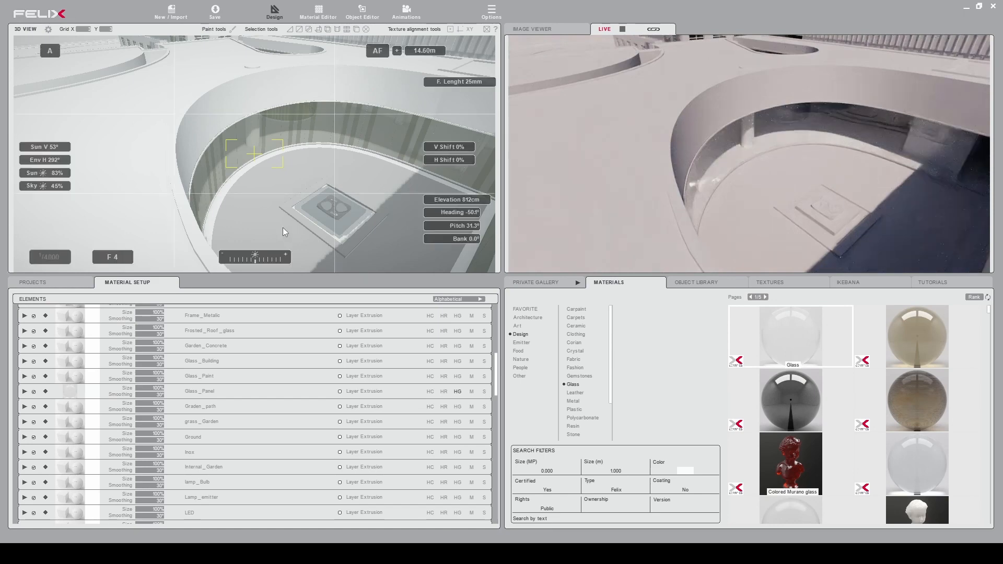
{"action": "left_click", "coordinate": [204, 466]}
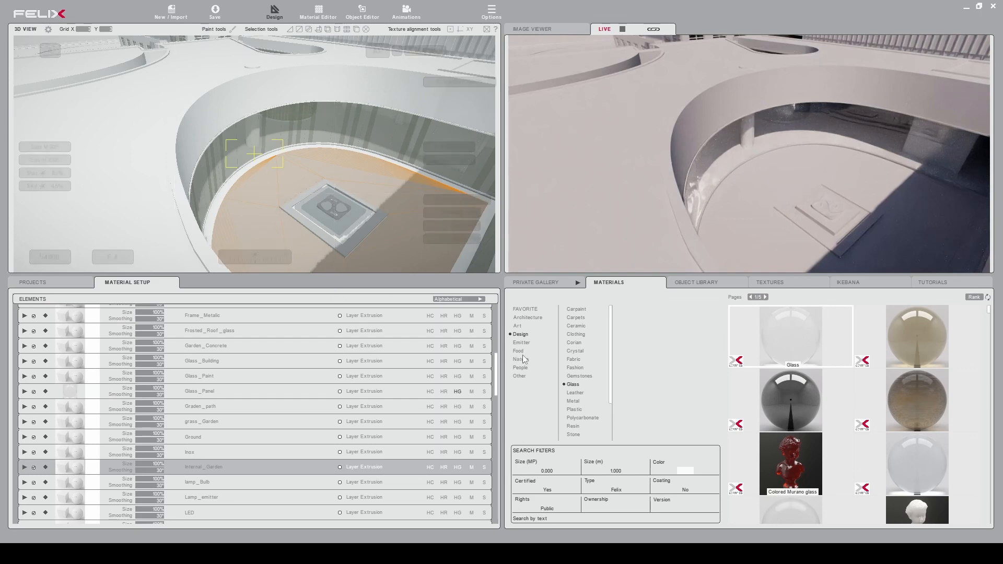
- Give Internal_Garden a Nature grass material and browse Architecture interior floors for the plinth
{"action": "left_click", "coordinate": [522, 359]}
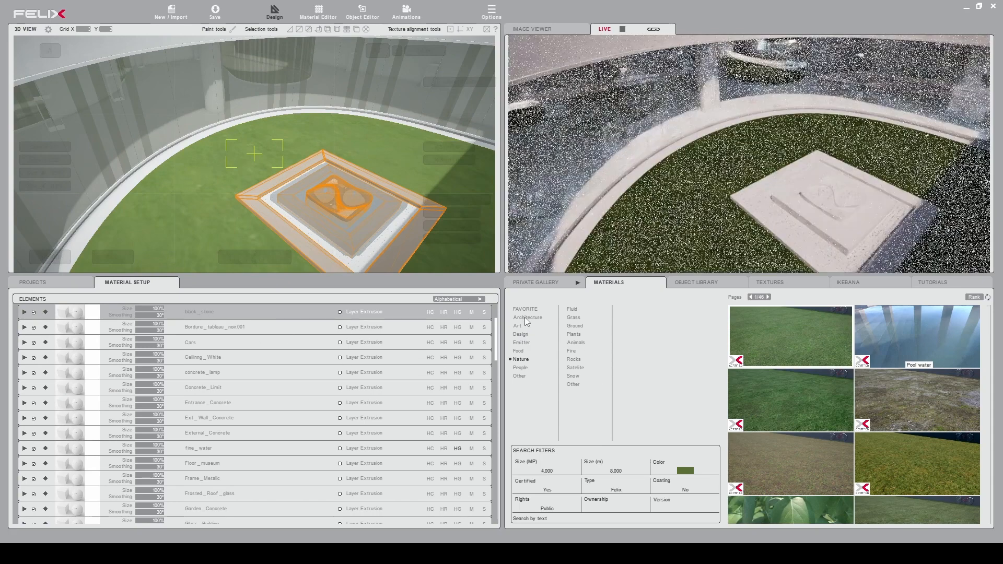
{"action": "left_click", "coordinate": [528, 317]}
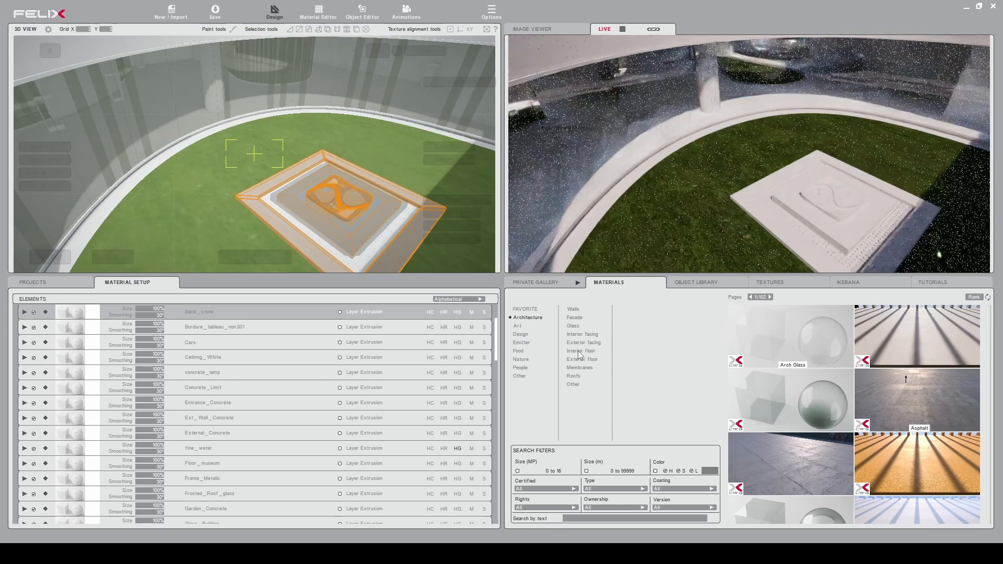
{"action": "left_click", "coordinate": [581, 351]}
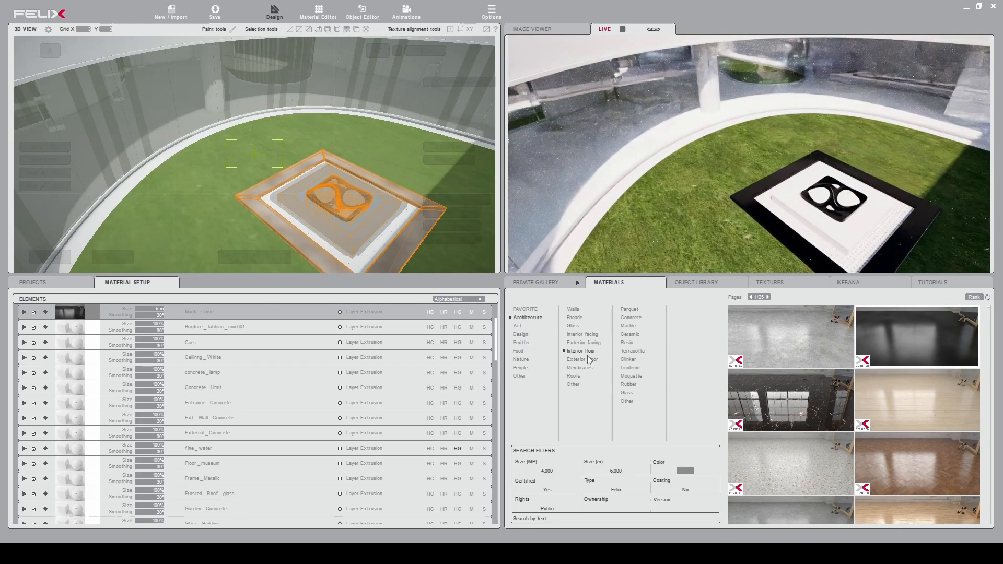
{"action": "left_click", "coordinate": [520, 359]}
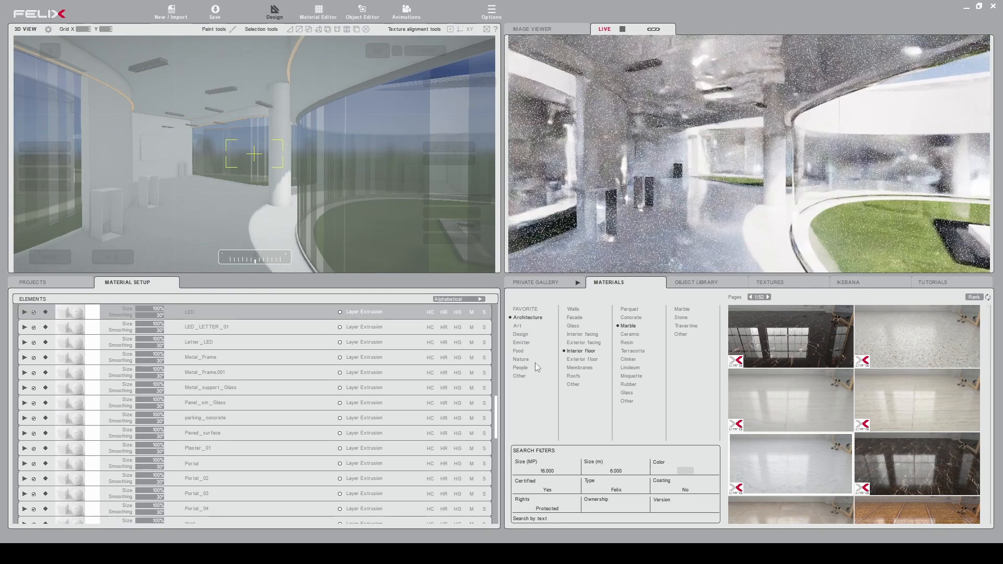
- Turn the LED element into an emitter light with Flux 50000 lumens
{"action": "left_click", "coordinate": [520, 343]}
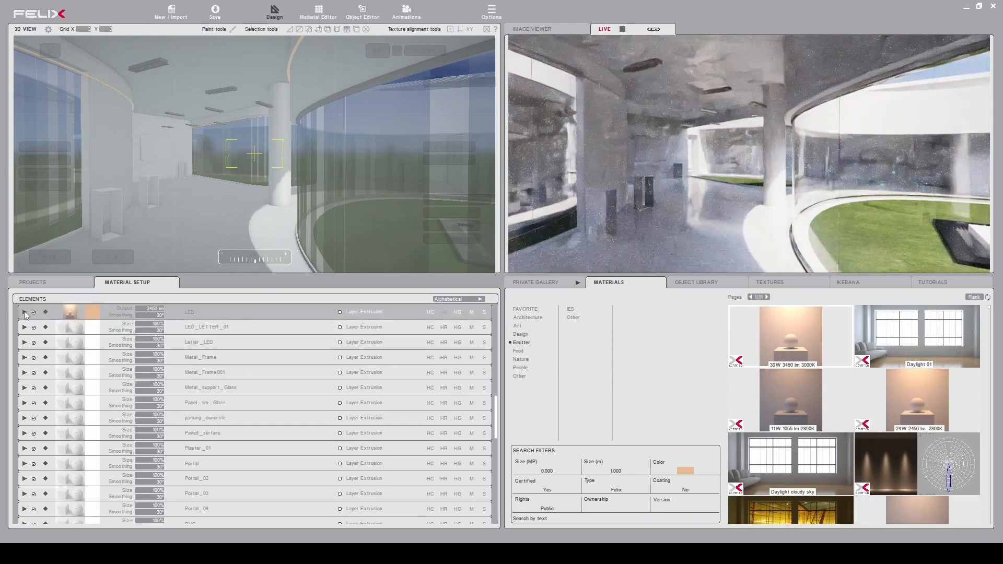
{"action": "left_click", "coordinate": [24, 314]}
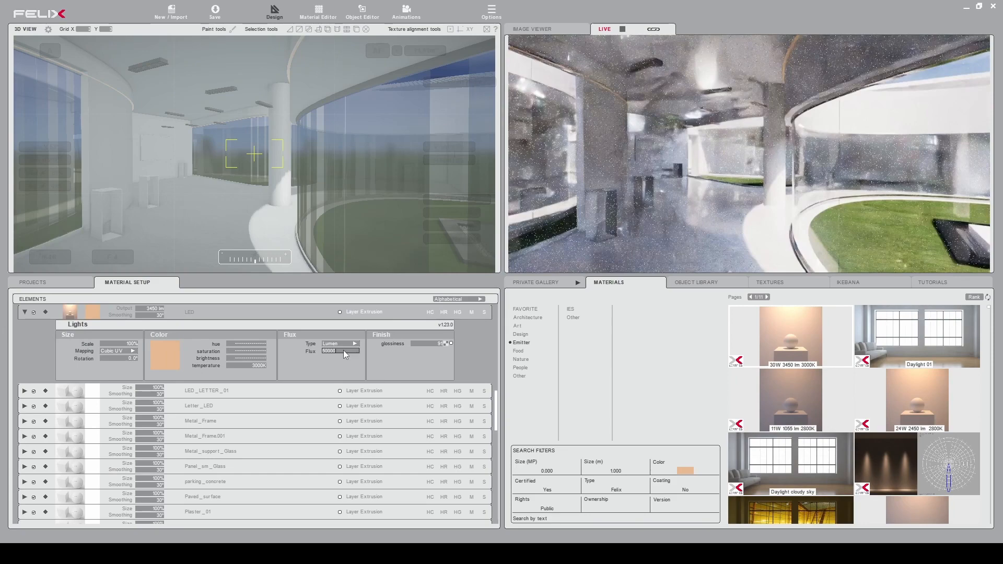
{"action": "type", "text": "50000"}
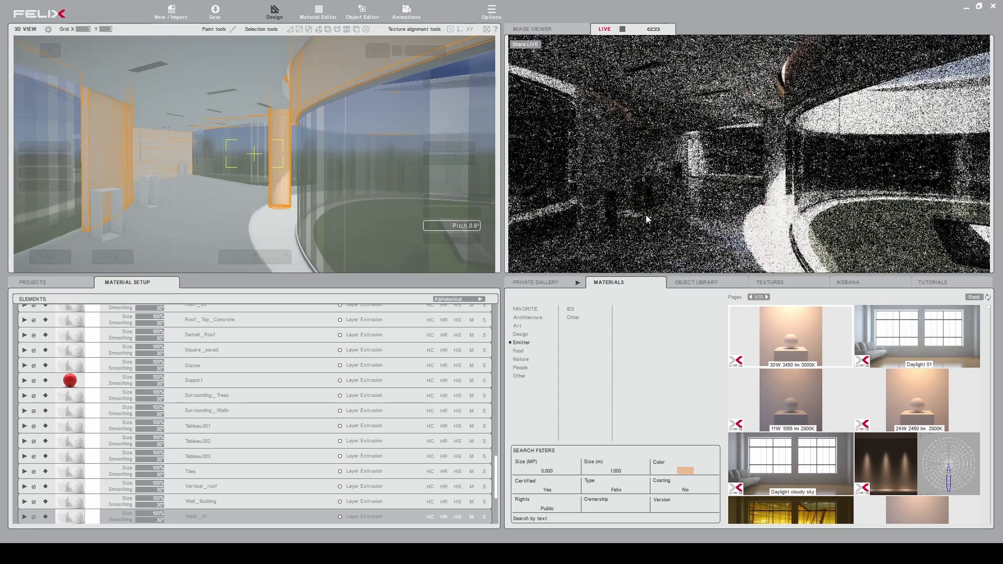
- Render View 01 from Projects and display the finished interior render from the Private Gallery
{"action": "left_click", "coordinate": [32, 282]}
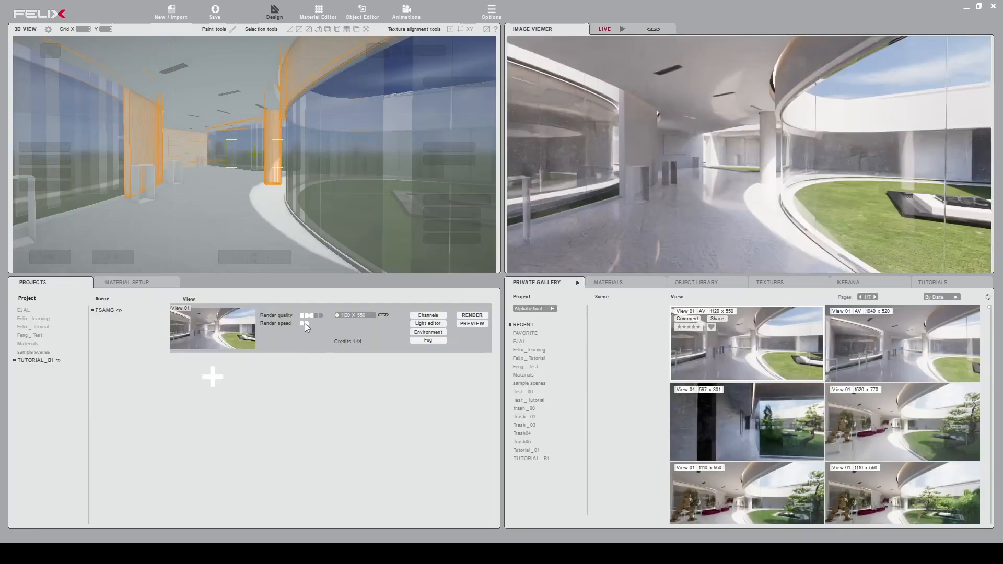
{"action": "left_click", "coordinate": [312, 316]}
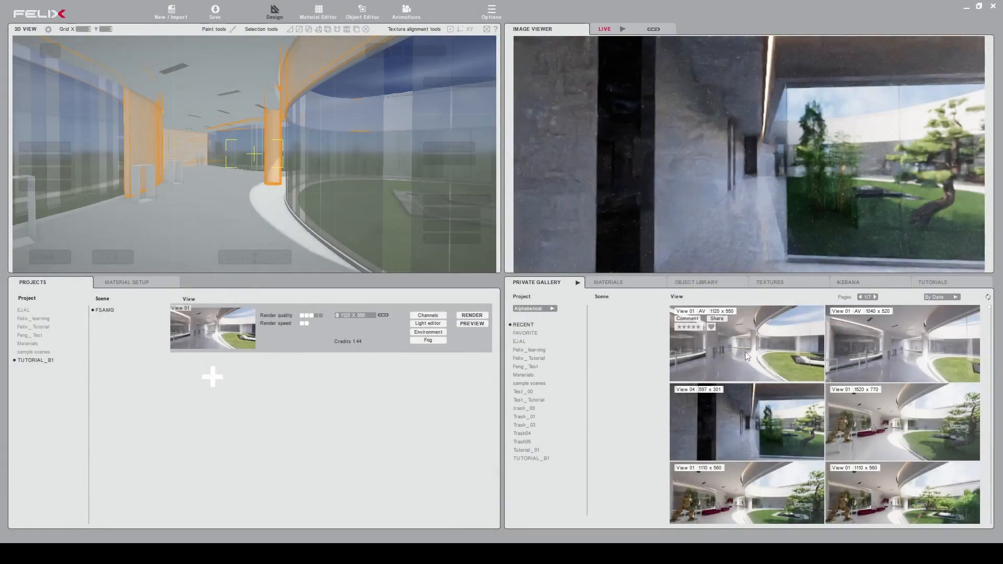
{"action": "left_click", "coordinate": [747, 343]}
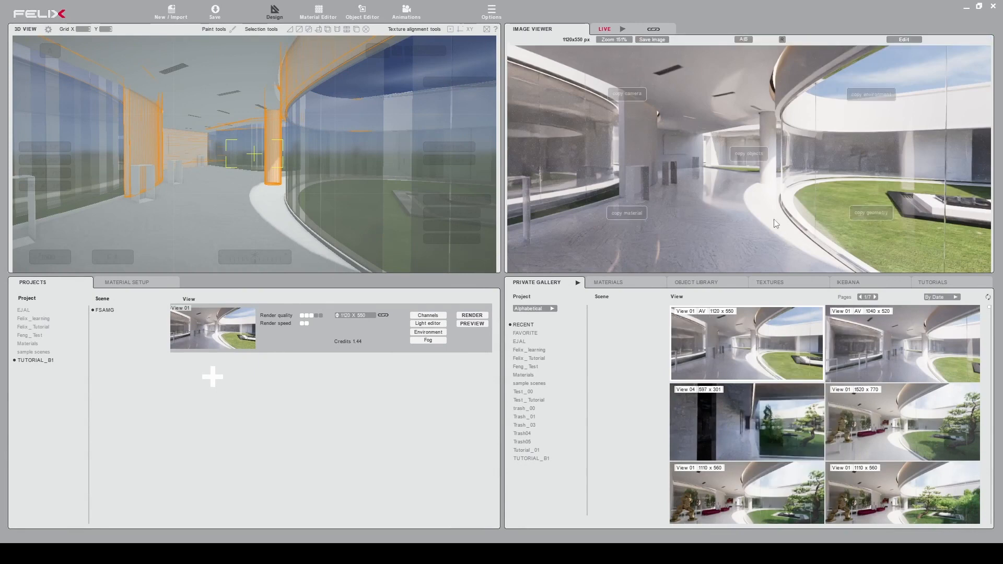
{"action": "mouse_move", "coordinate": [564, 174]}
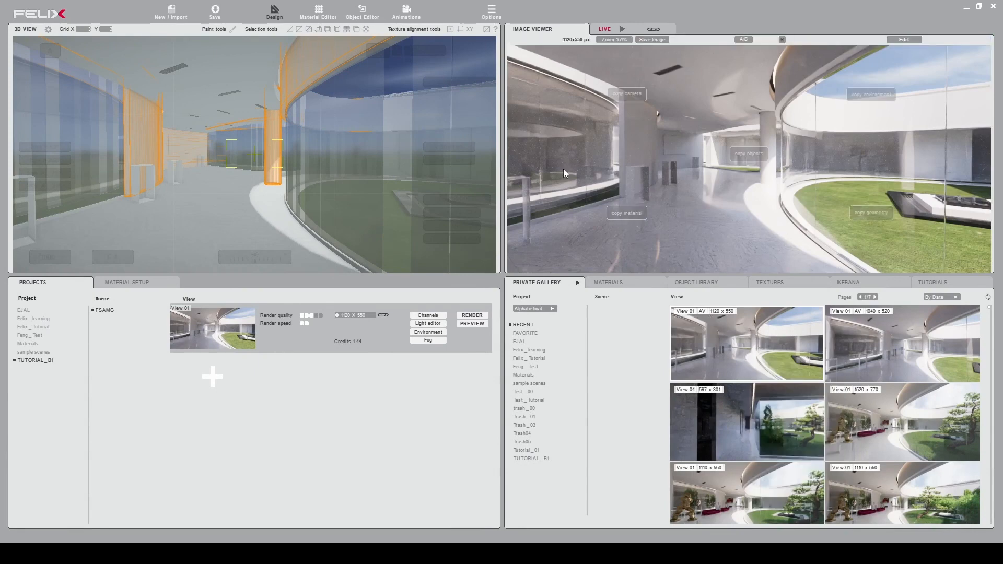